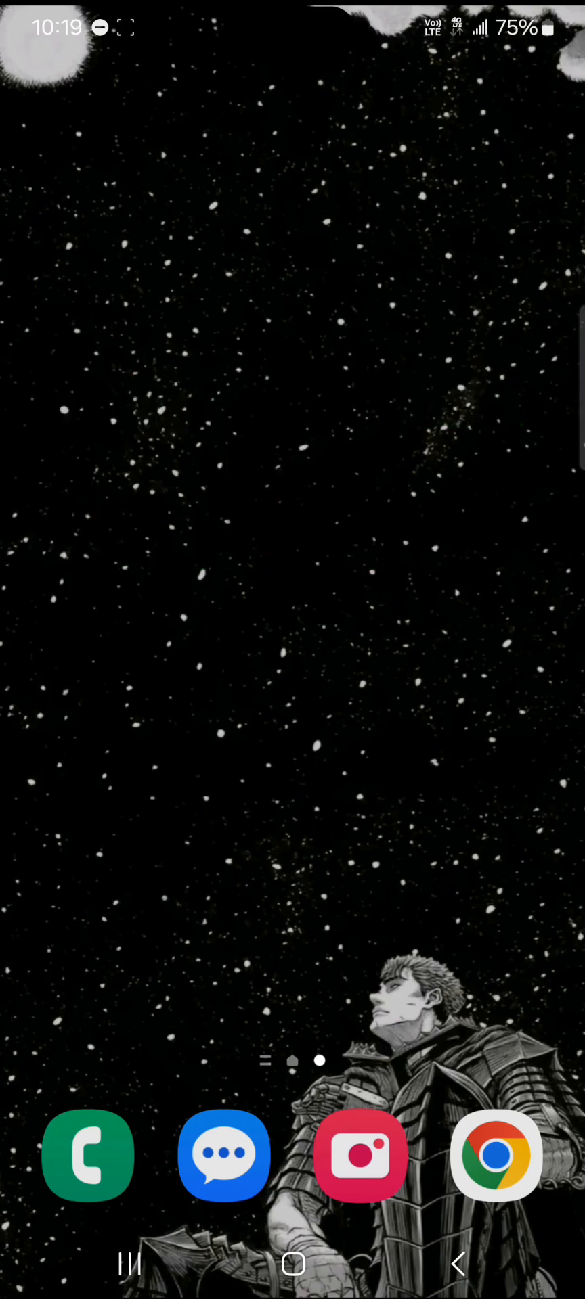
Step: Launch Tonkeeper from the home screen, landing on the wallet with its $8.04 balance
scroll(up, 3)
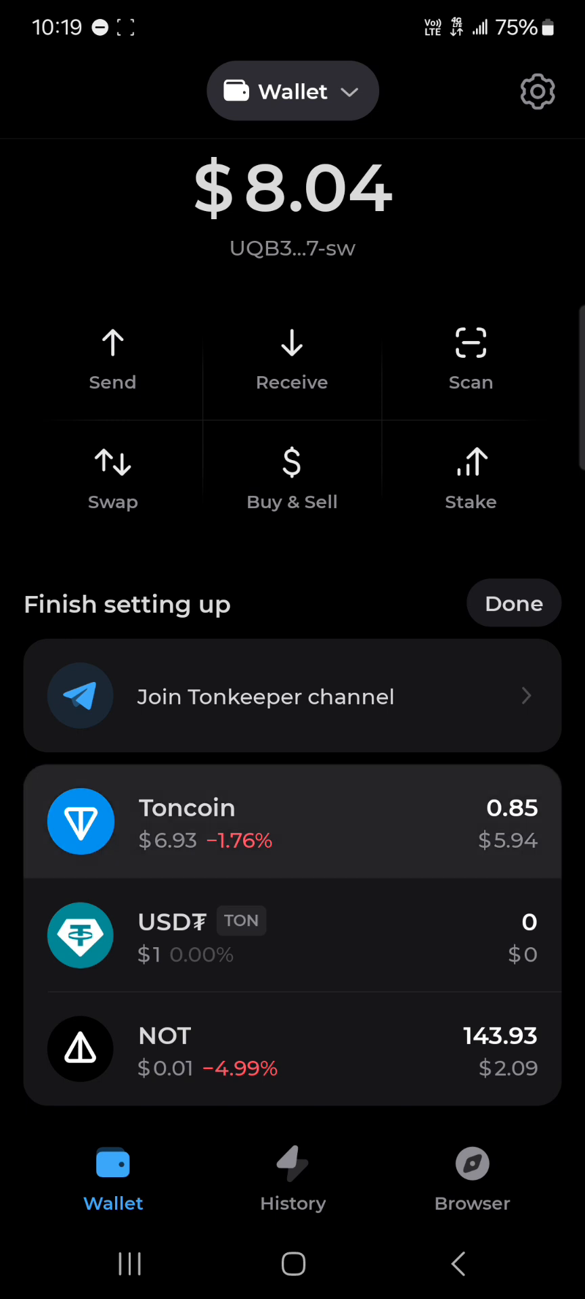
Step: Go to Buy & Sell to see the TON purchase providers (Mercuryo, MoonPay, Transak)
scroll(up, 3)
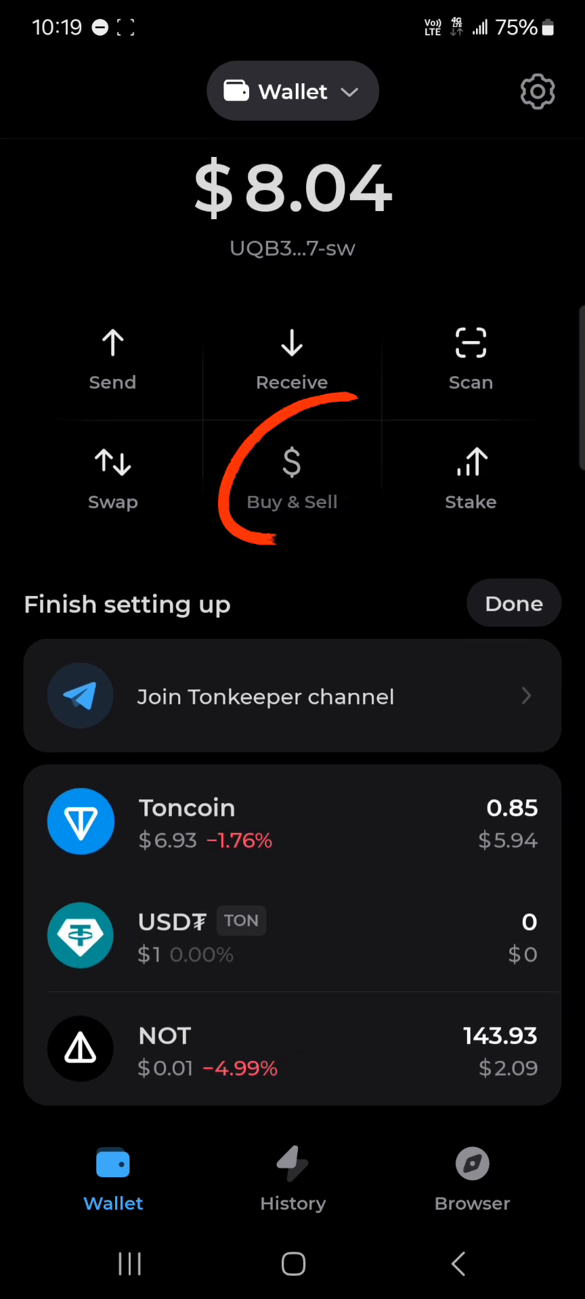
click(292, 480)
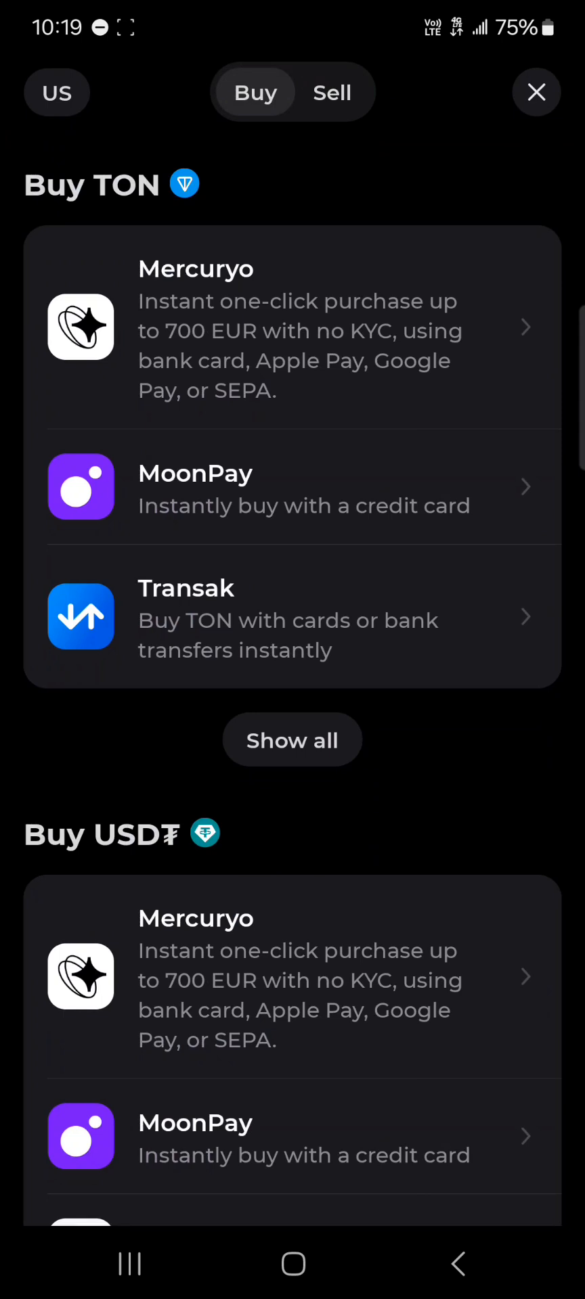
scroll(up, 3)
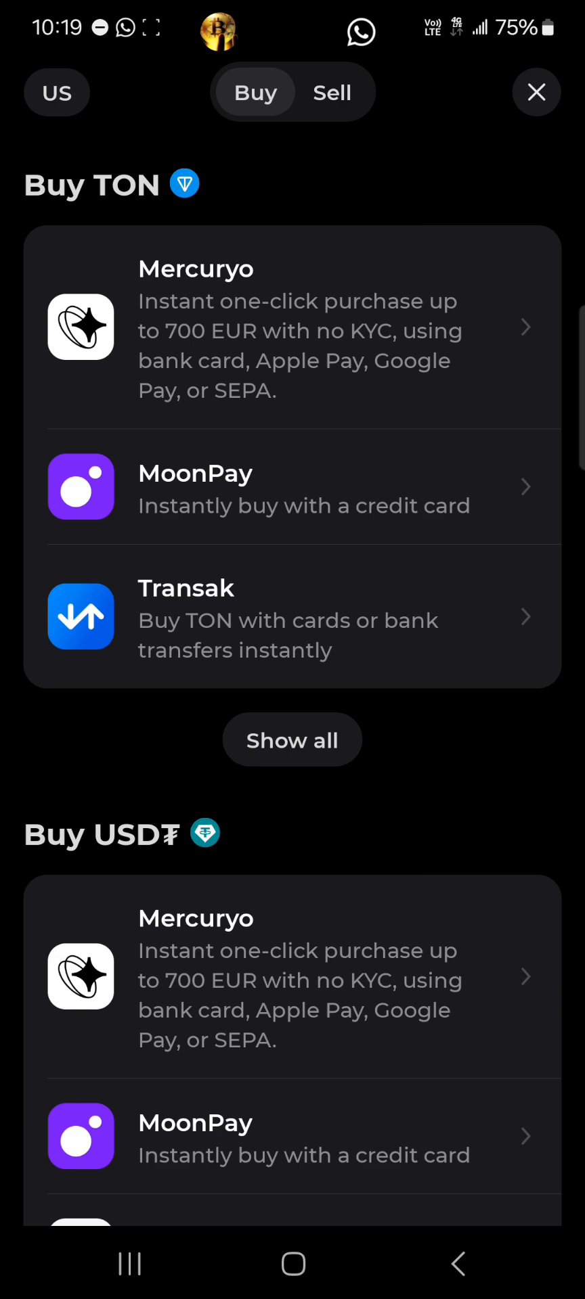
Step: Choose a provider and start a $300 USD card purchase quoting about 39.64 TON
click(292, 488)
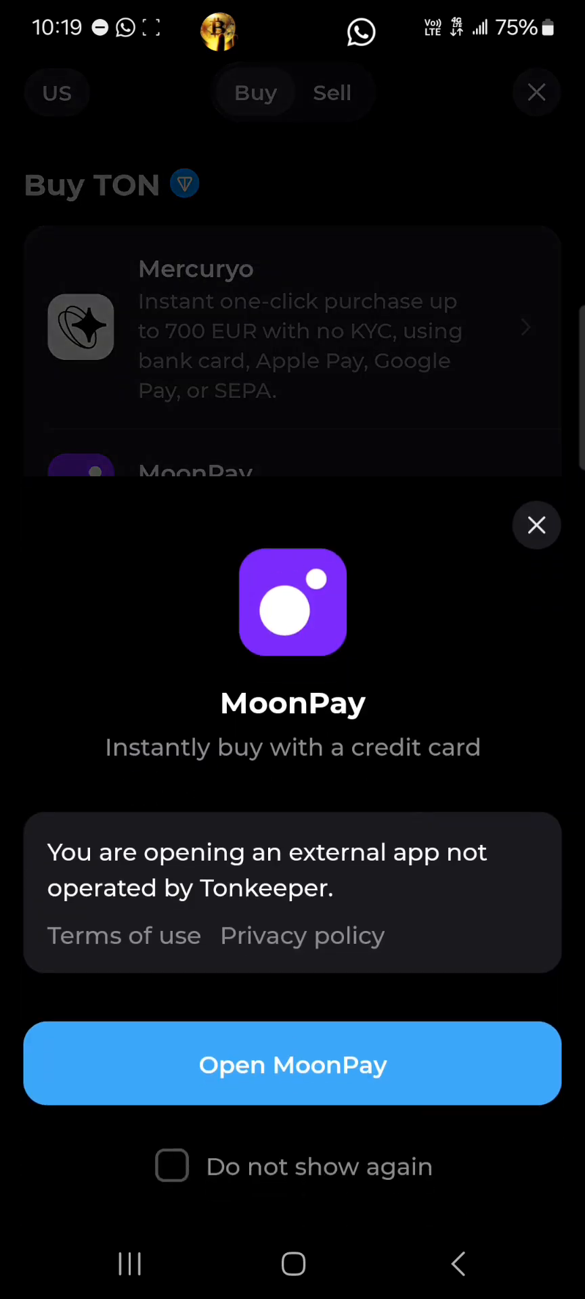
click(292, 1064)
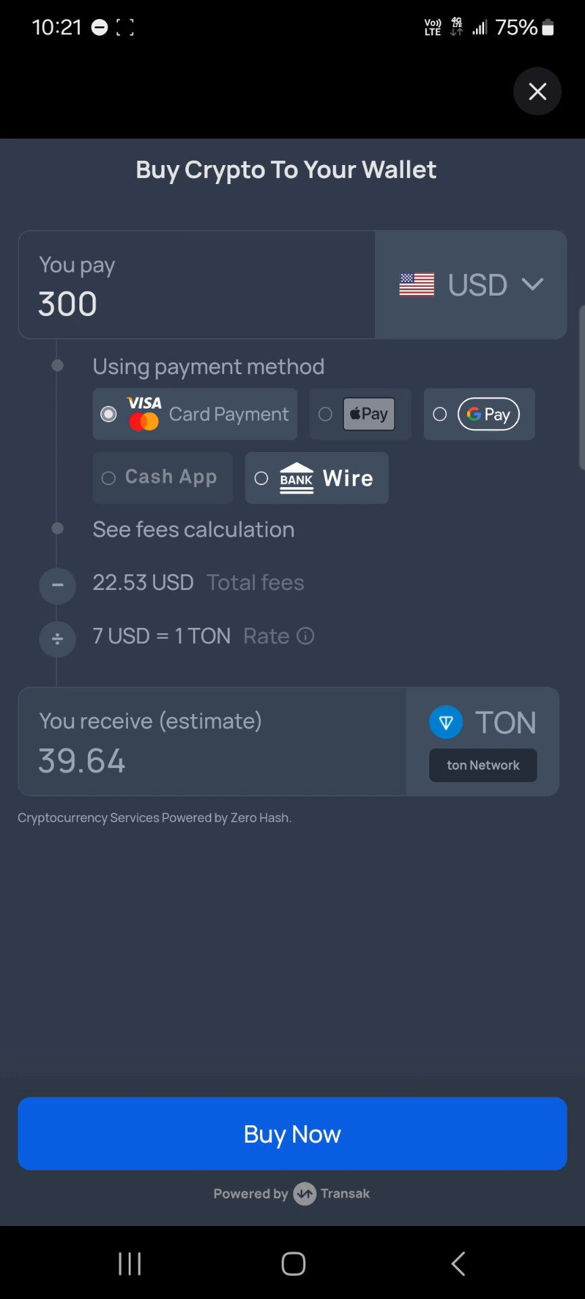
click(292, 1133)
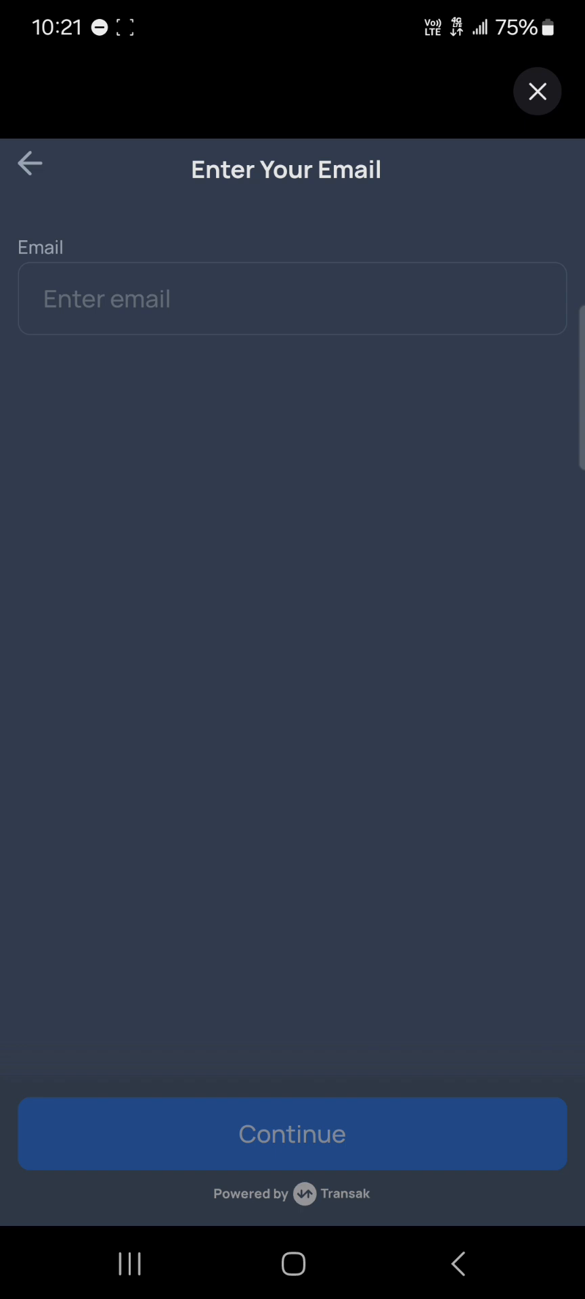
Step: Leave the Transak email step and return to the TON provider list
click(292, 1133)
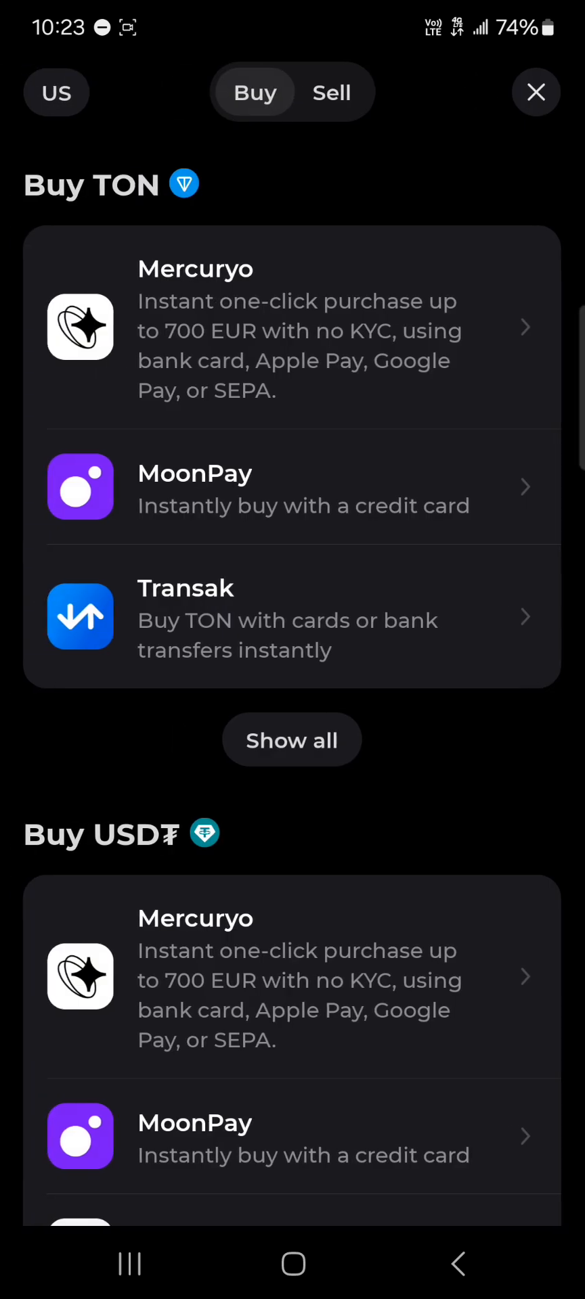
Step: Close the provider list, glance at the Toncoin details, and return to the wallet home
click(536, 91)
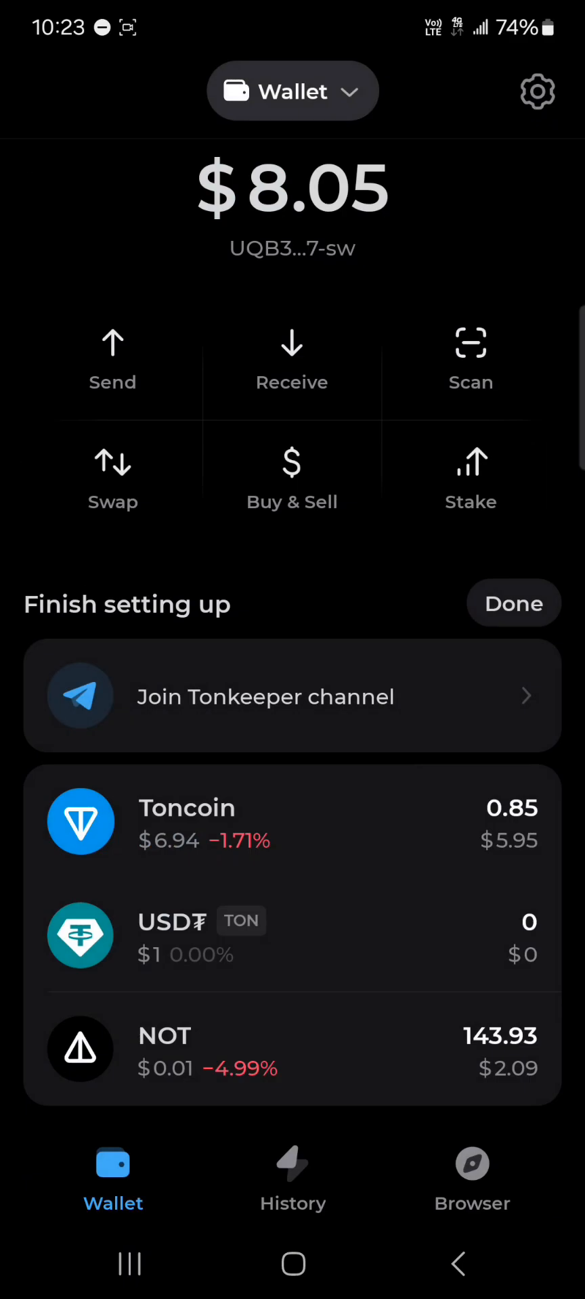
click(292, 821)
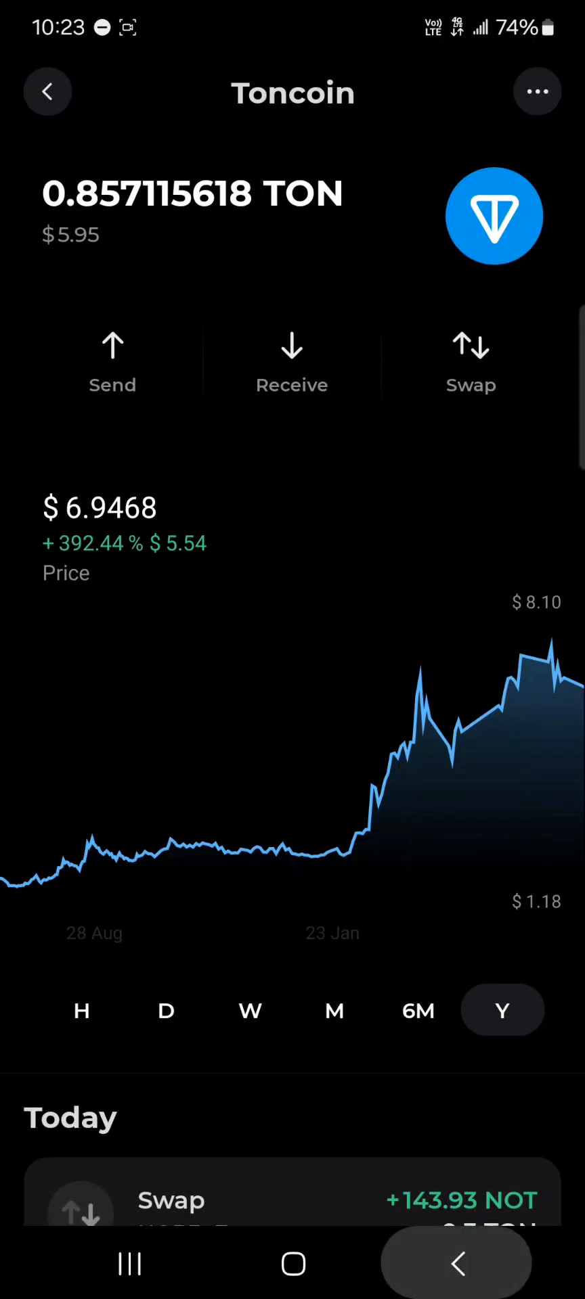
click(47, 91)
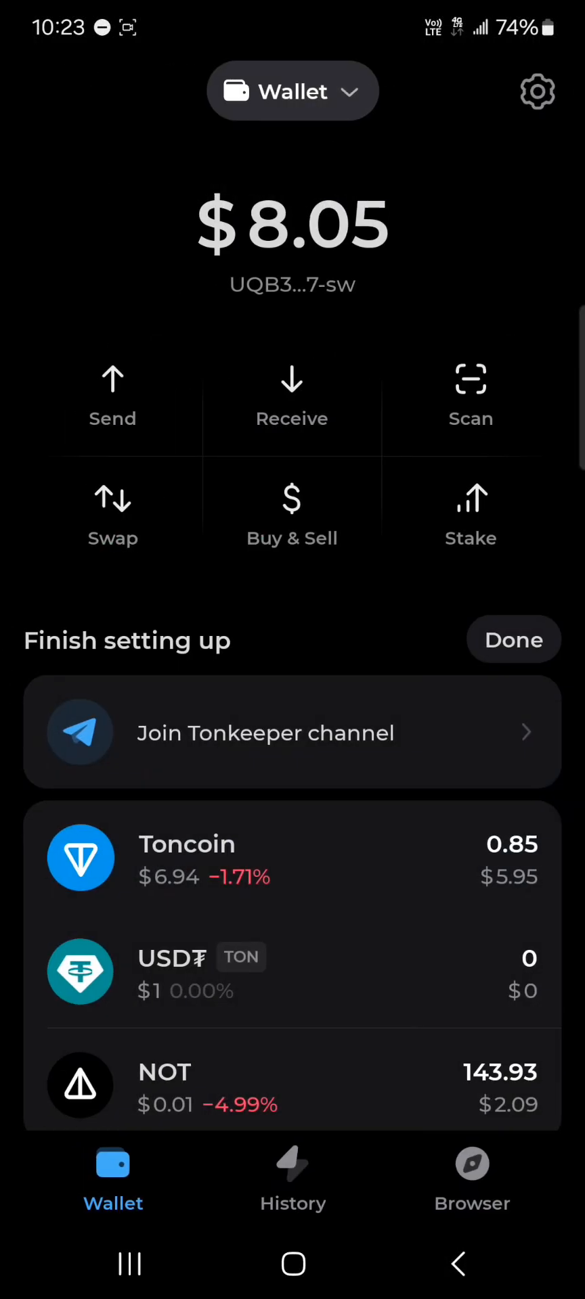